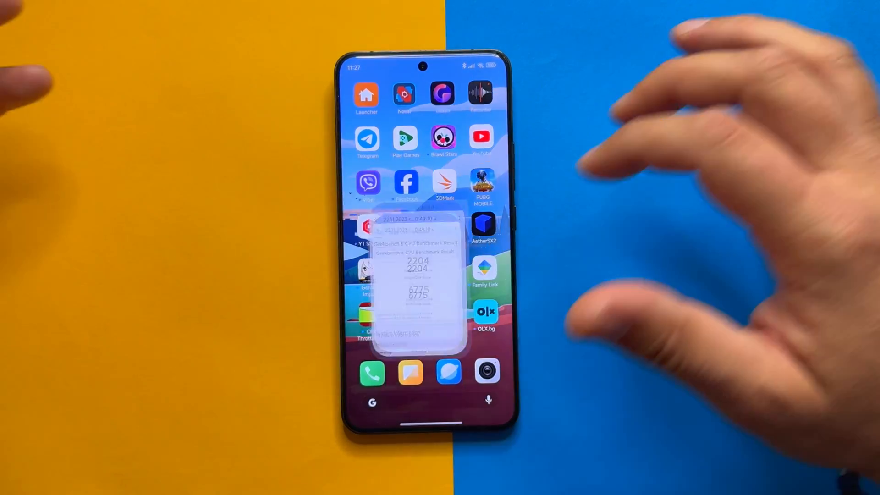
Dismiss the open app card and return to the HyperOS home page with Settings
{"action": "left_click", "coordinate": [426, 275]}
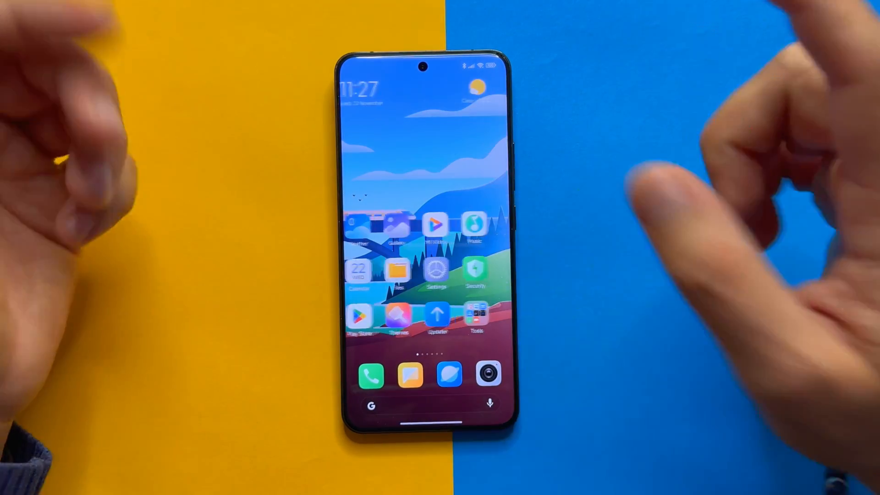
Go into Settings' Battery page and read the current mode, Balanced
{"action": "left_click", "coordinate": [434, 272]}
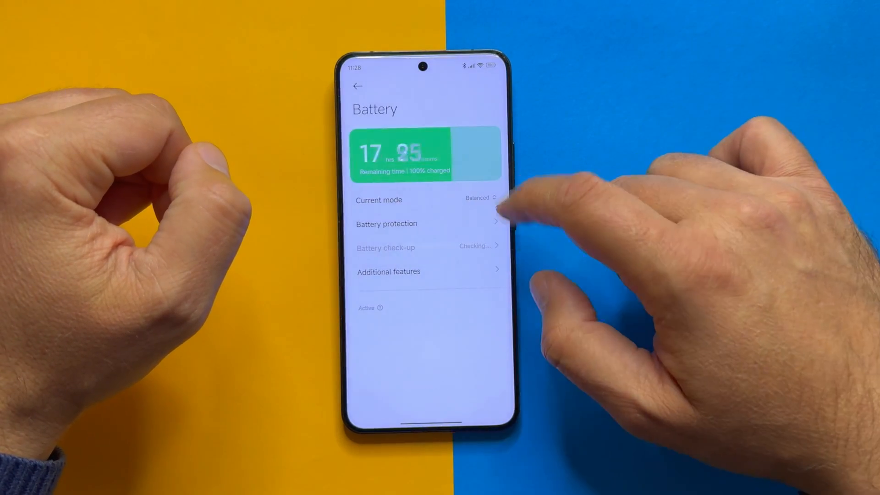
{"action": "left_click", "coordinate": [479, 200]}
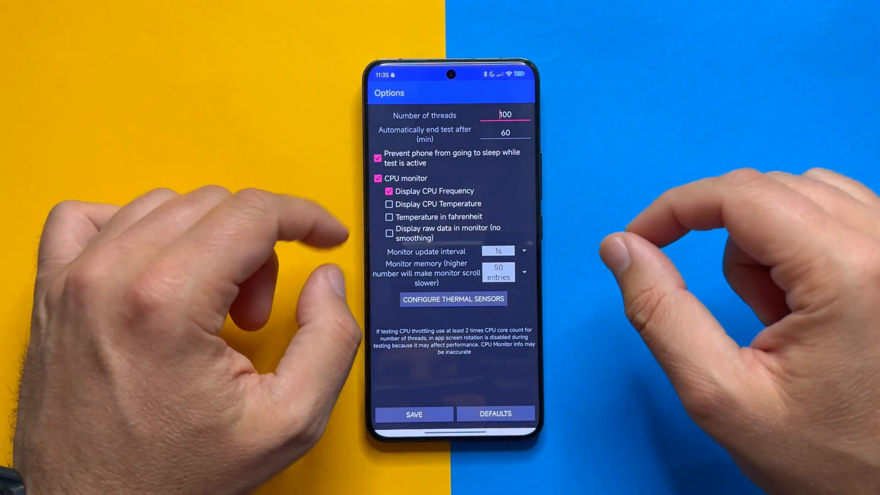
Keep the 100-thread, 60-minute options and launch the Xiaomi's test run
{"action": "left_click", "coordinate": [388, 203]}
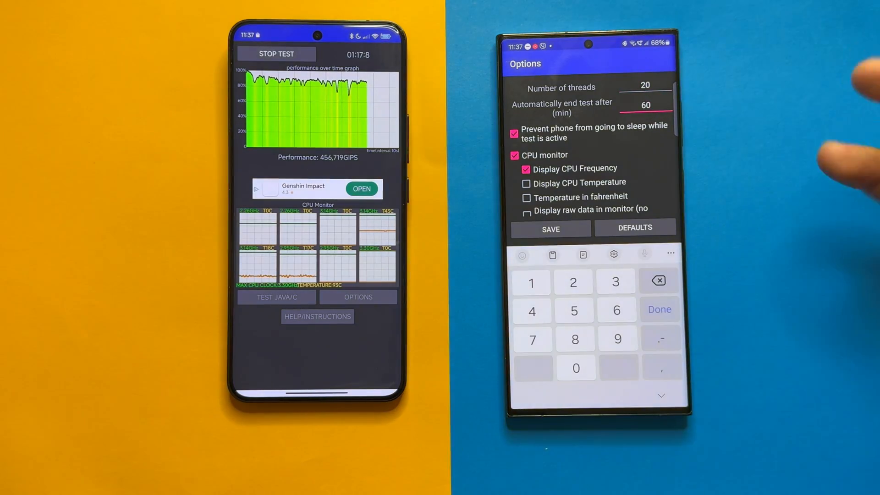
{"action": "left_click", "coordinate": [658, 280]}
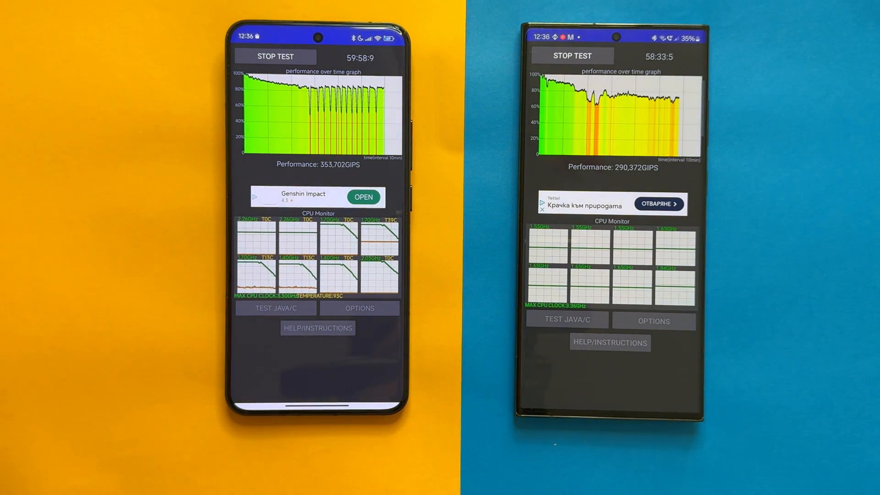
Read the Xiaomi's finished results: 452,138 GIPS average, throttled to 69%
{"action": "left_click", "coordinate": [275, 55]}
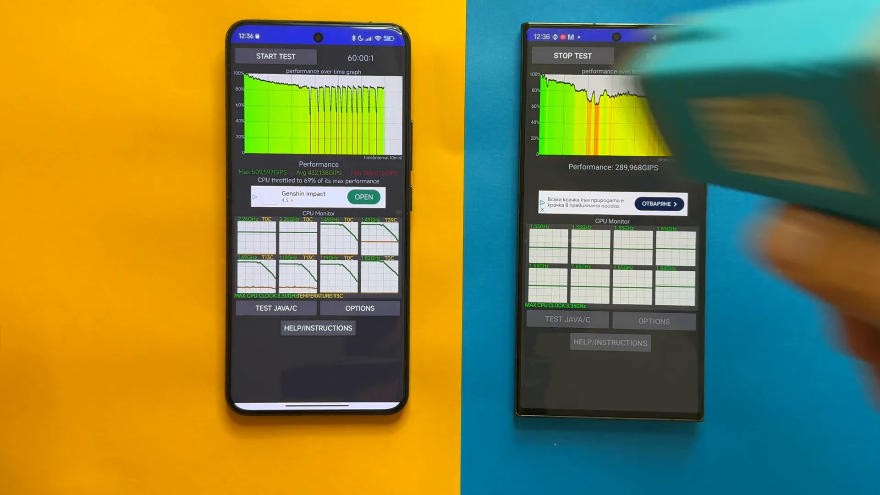